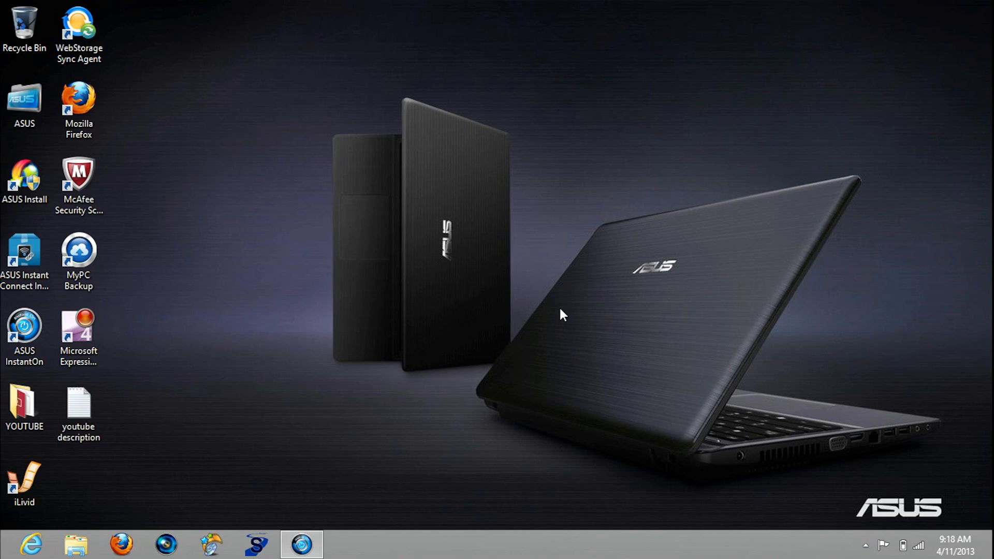
mouse_move(582, 32)
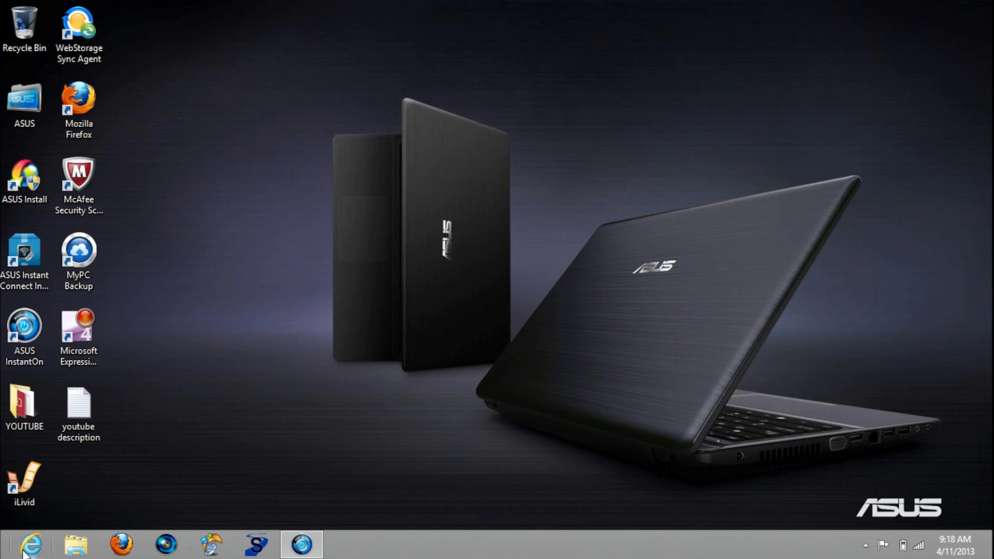
Step: Launch Internet Explorer from the taskbar, landing on the Audacity home page
left_click(30, 543)
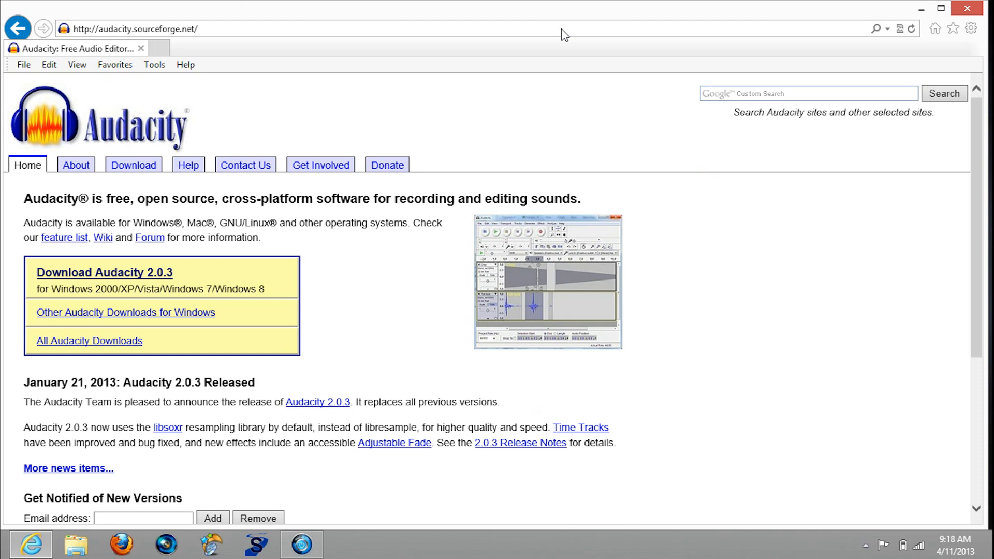
mouse_move(105, 272)
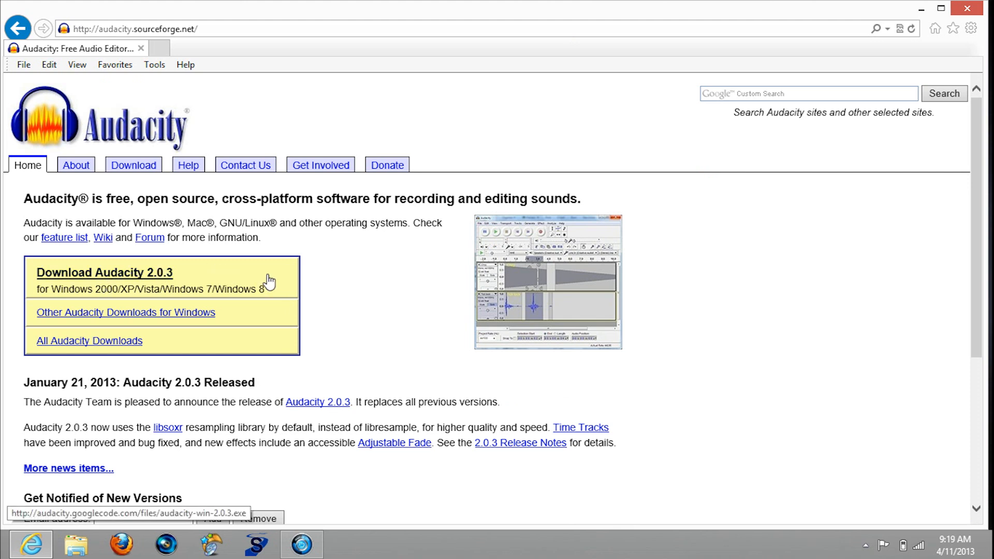
mouse_move(171, 275)
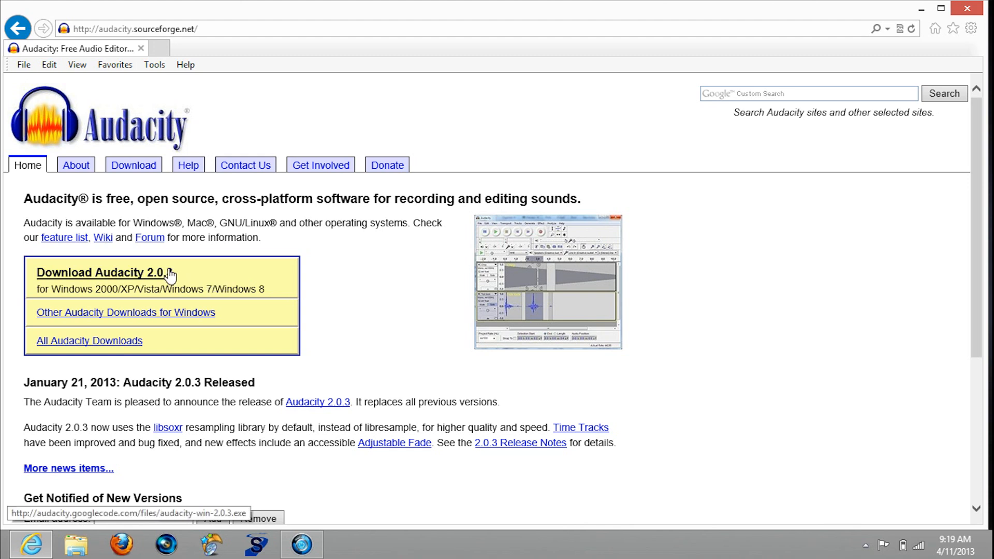
mouse_move(246, 70)
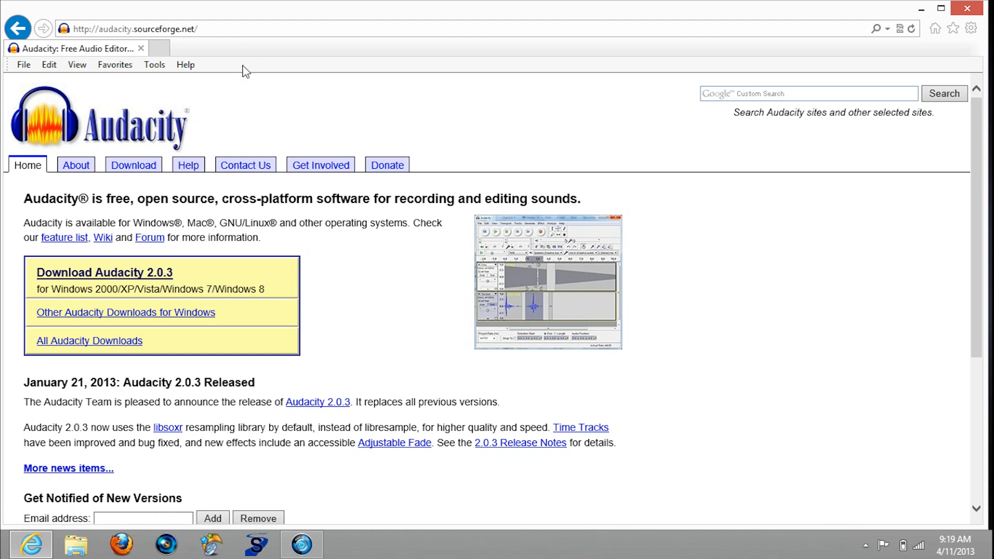
mouse_move(210, 269)
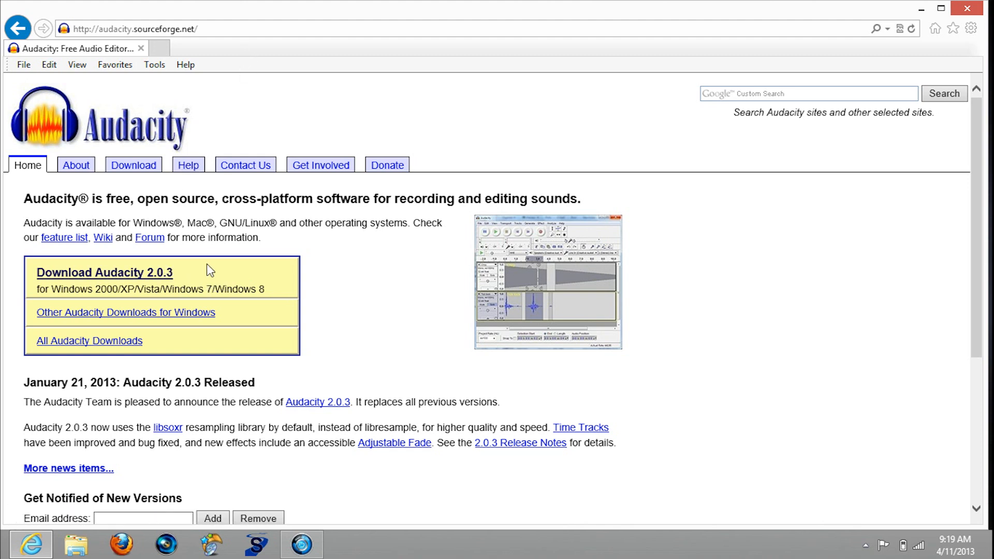
mouse_move(953, 17)
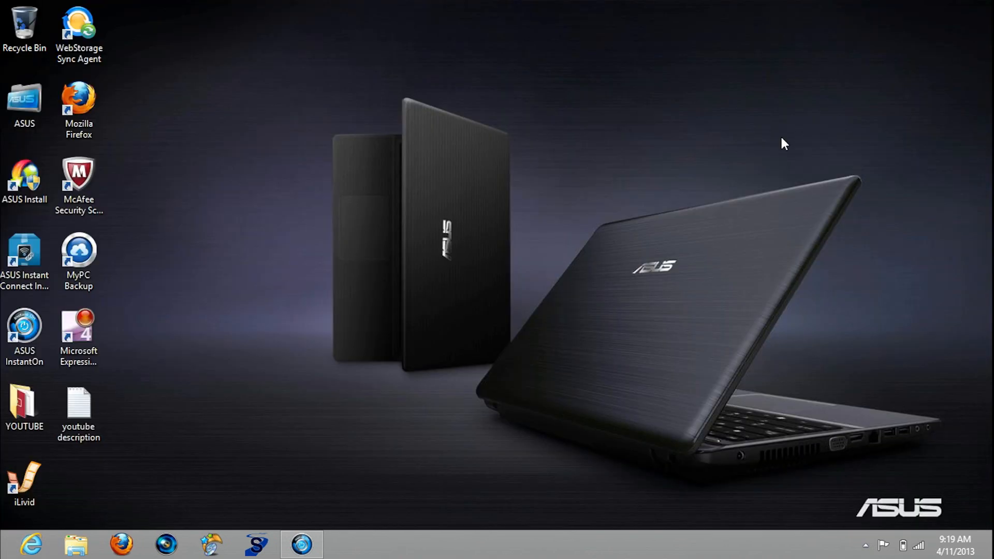
mouse_move(390, 309)
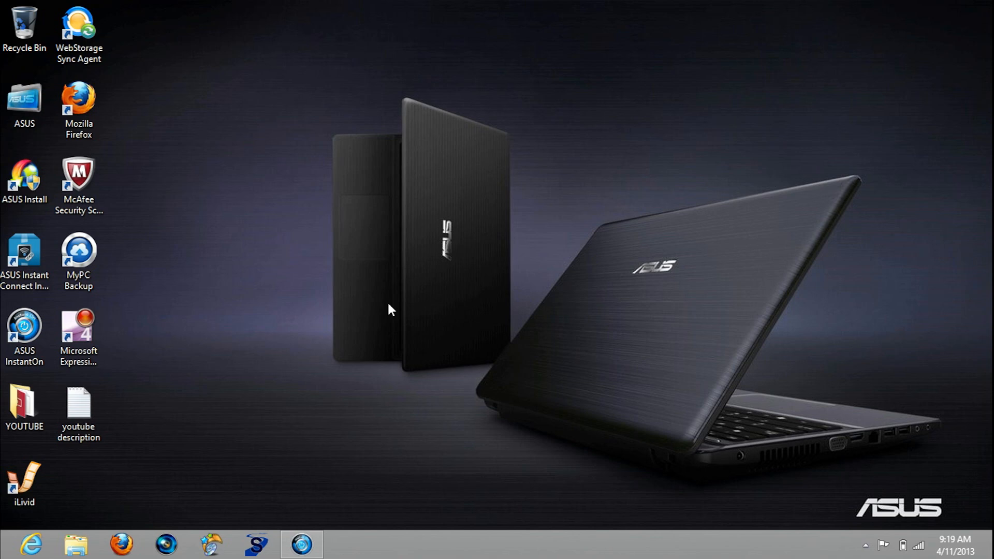
left_click(210, 543)
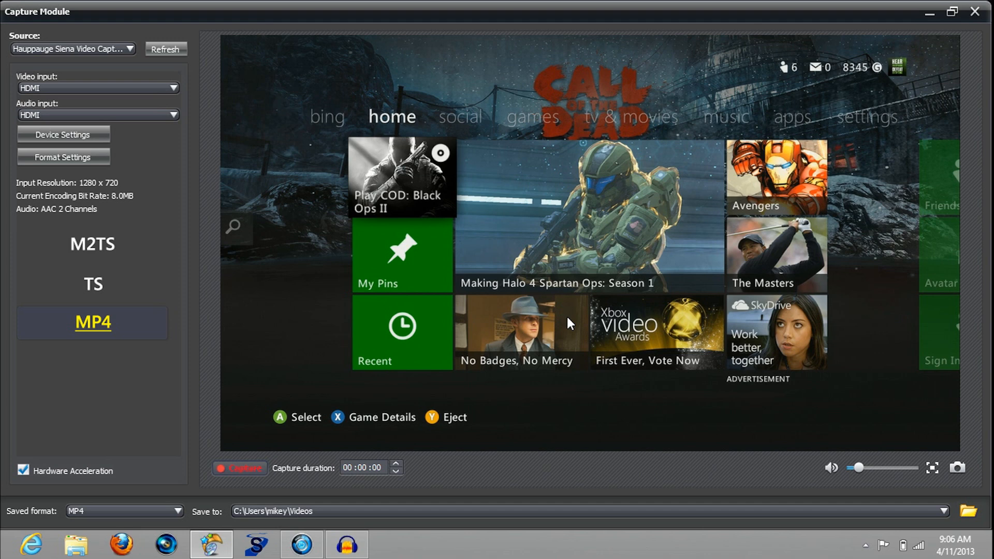
mouse_move(961, 53)
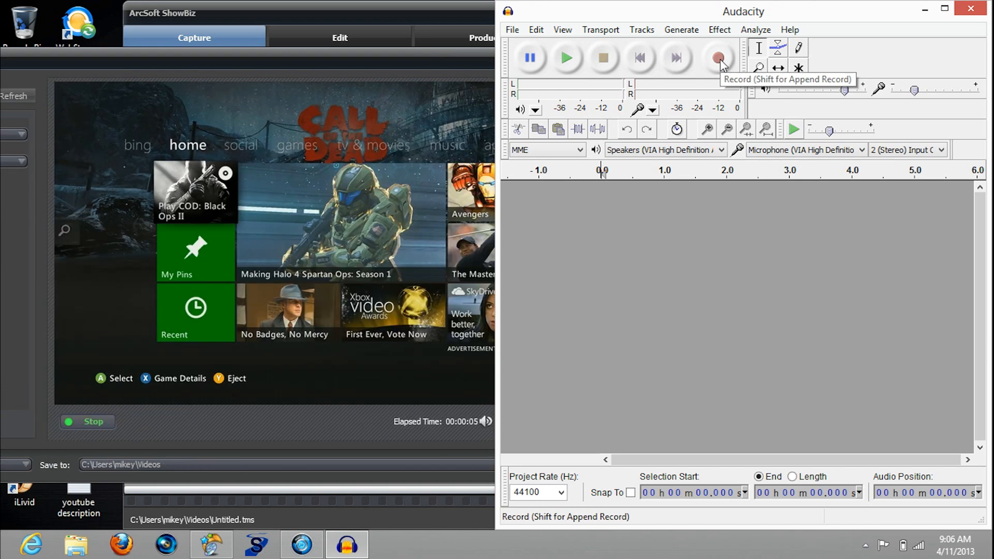
Step: Record about thirty seconds of spoken commentary into a stereo track, then stop
left_click(719, 57)
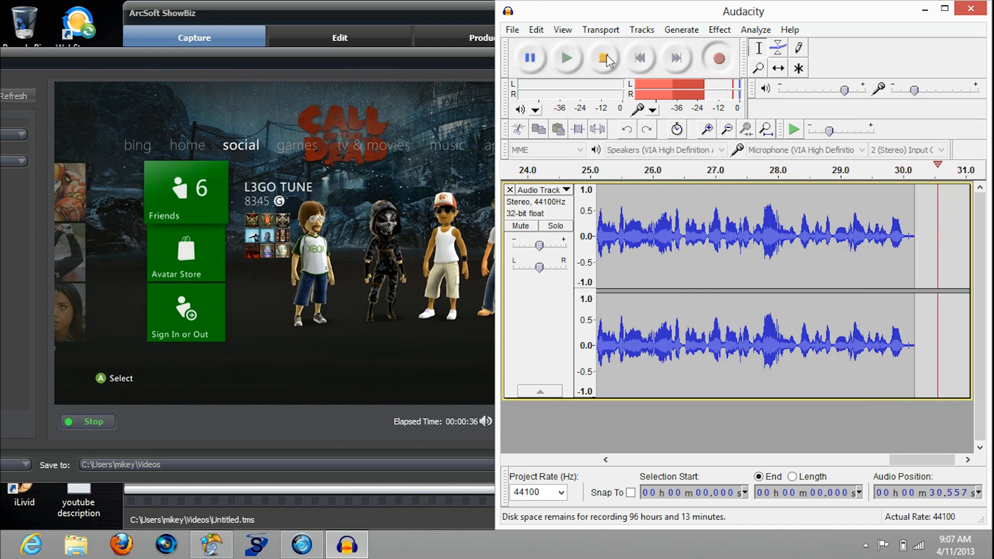
left_click(601, 58)
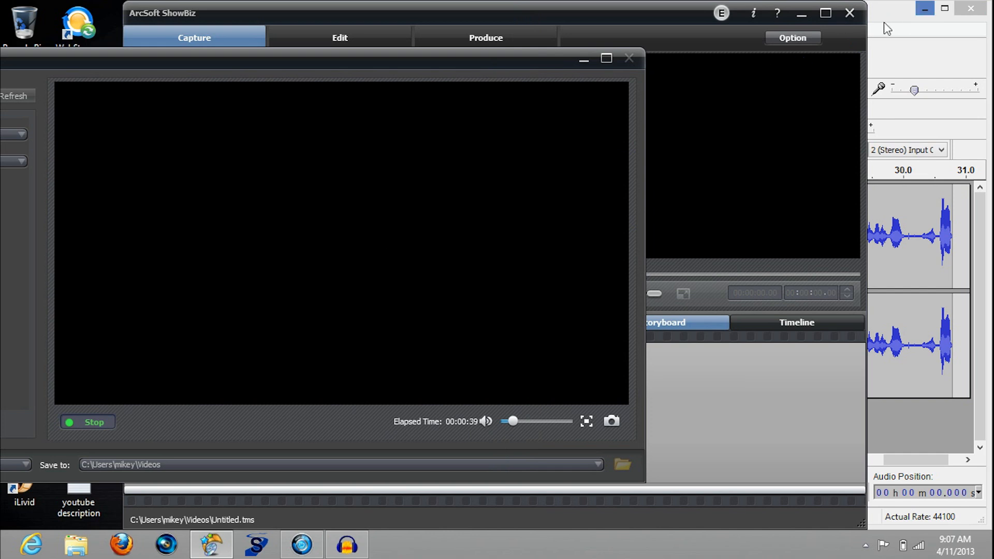
Step: Export the recording as a WAV named 'tune' on the desktop, accepting default metadata
left_click(346, 543)
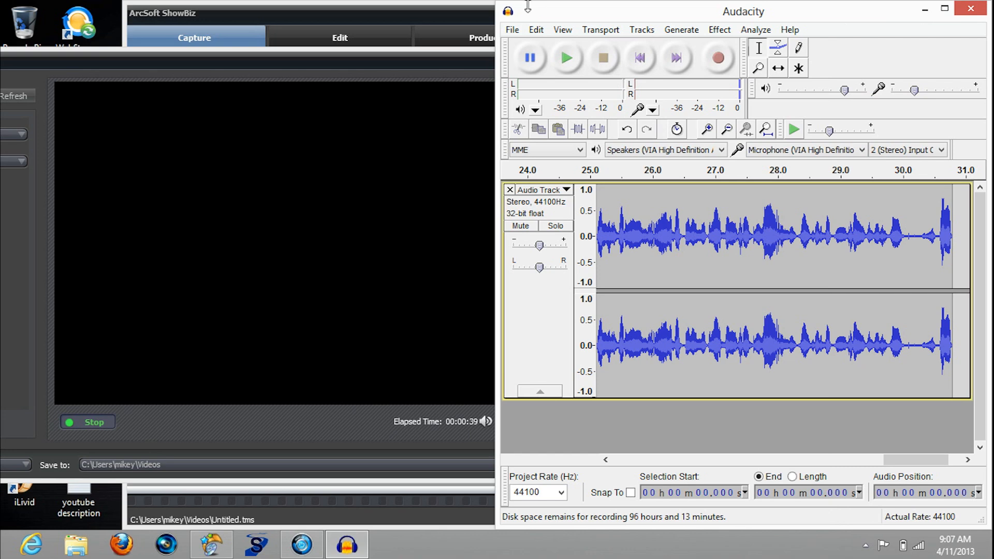
left_click(511, 29)
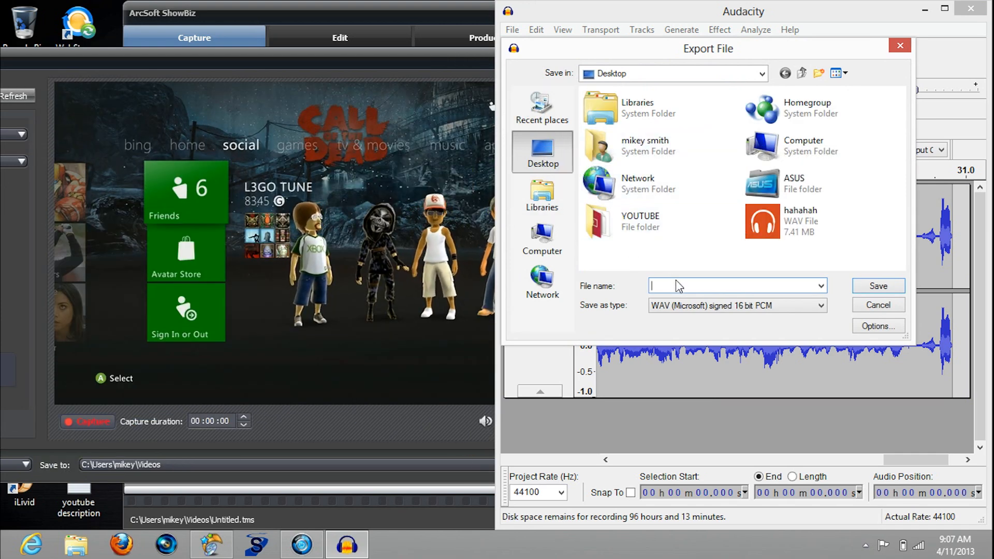
type("tune")
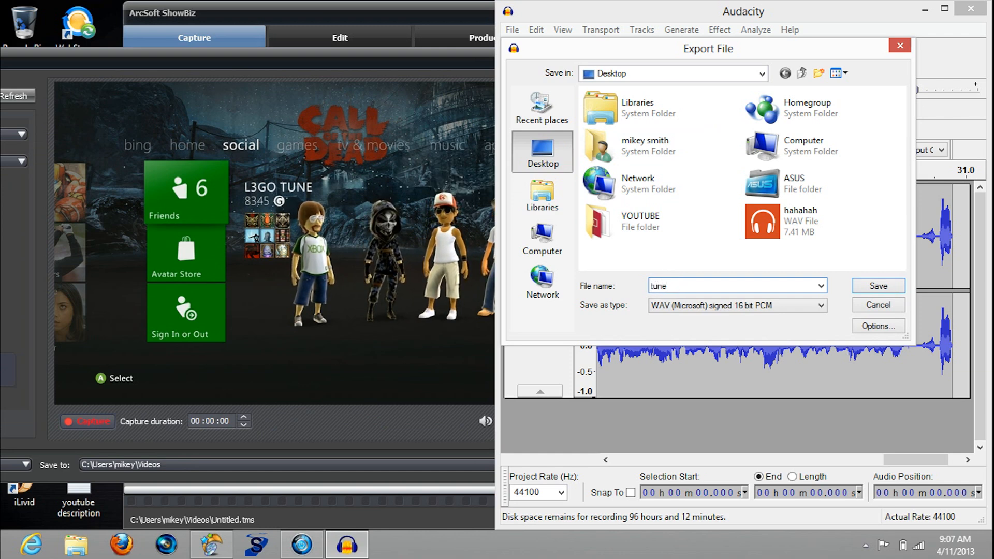
left_click(877, 285)
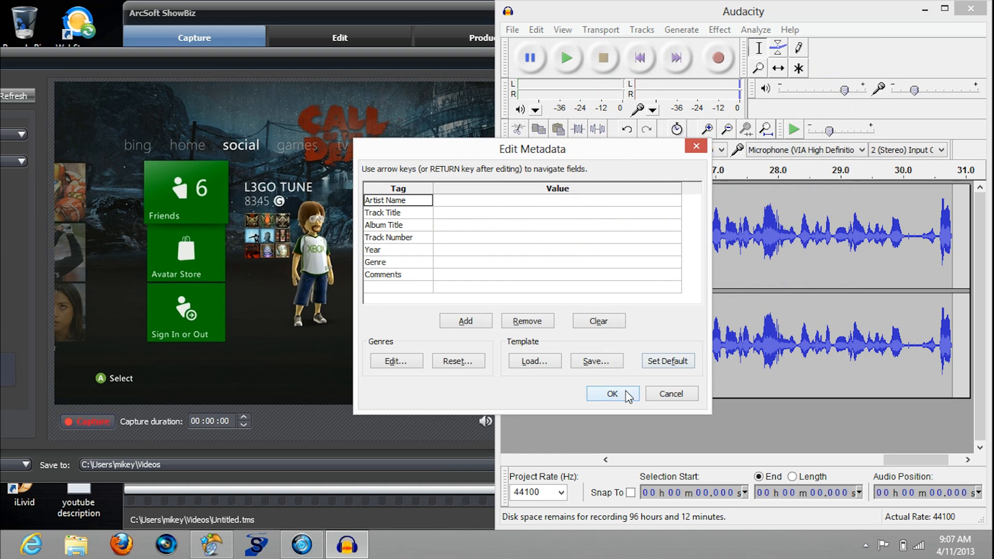
left_click(612, 394)
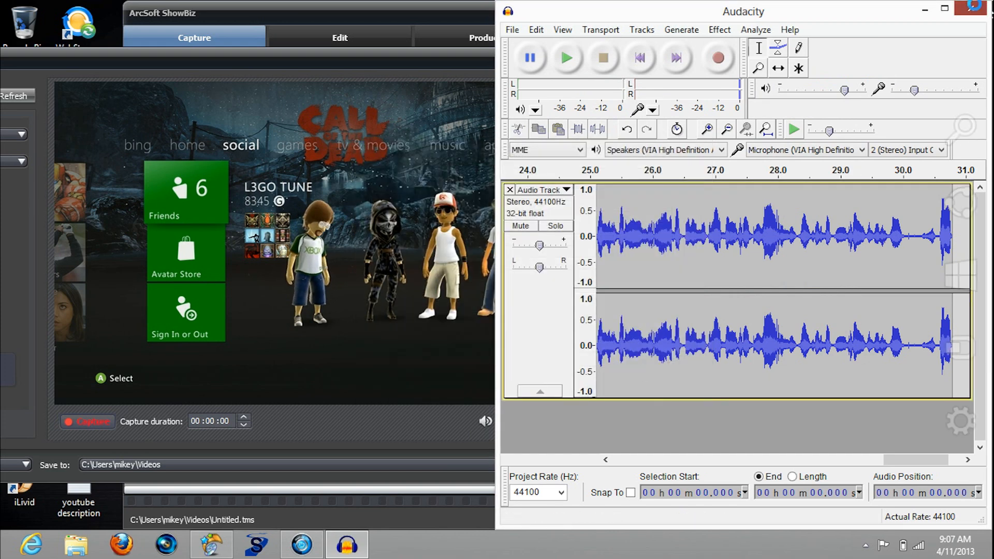
Step: Close Audacity, discarding the unsaved project
left_click(967, 11)
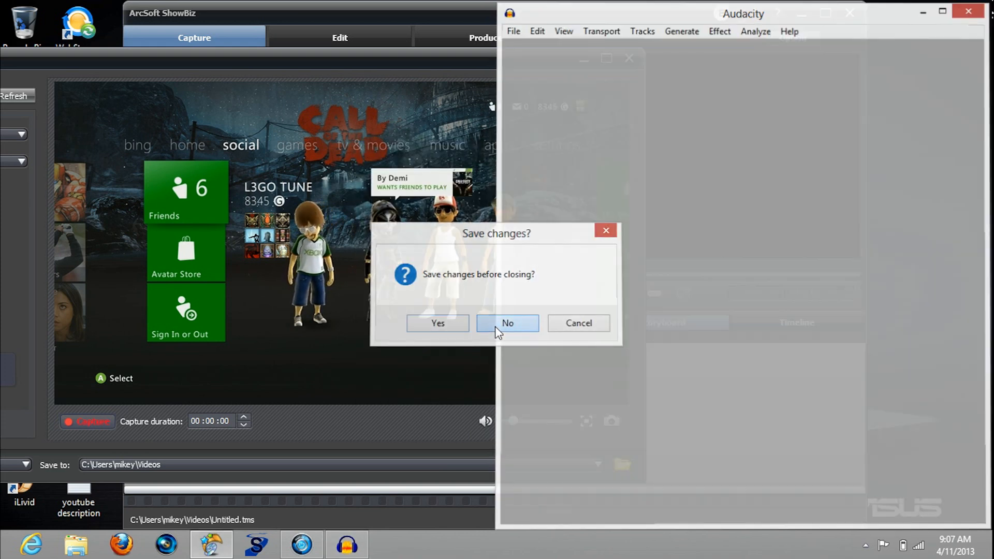
left_click(507, 323)
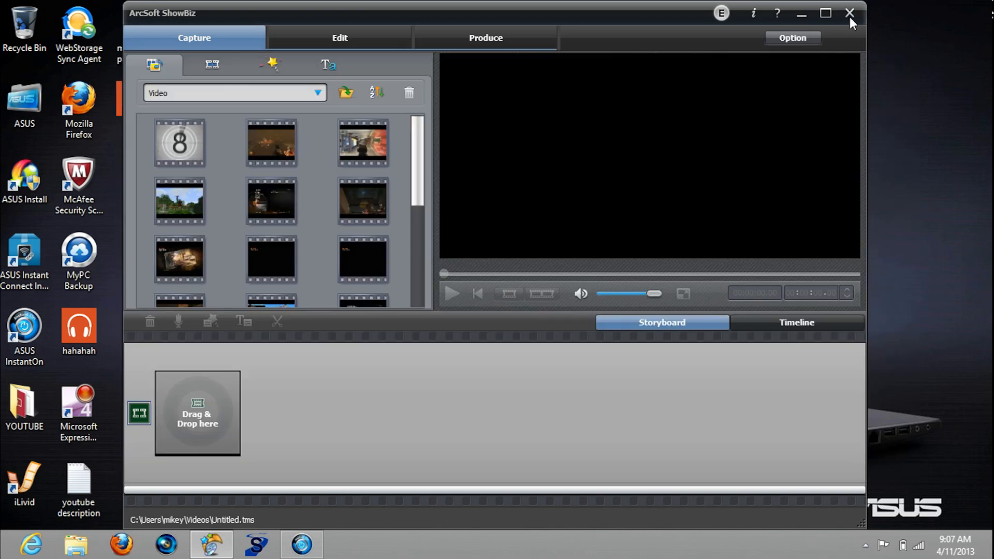
Step: Close ShowBiz, move the 'tune' file to the desktop centre and bring up File Explorer
left_click(849, 13)
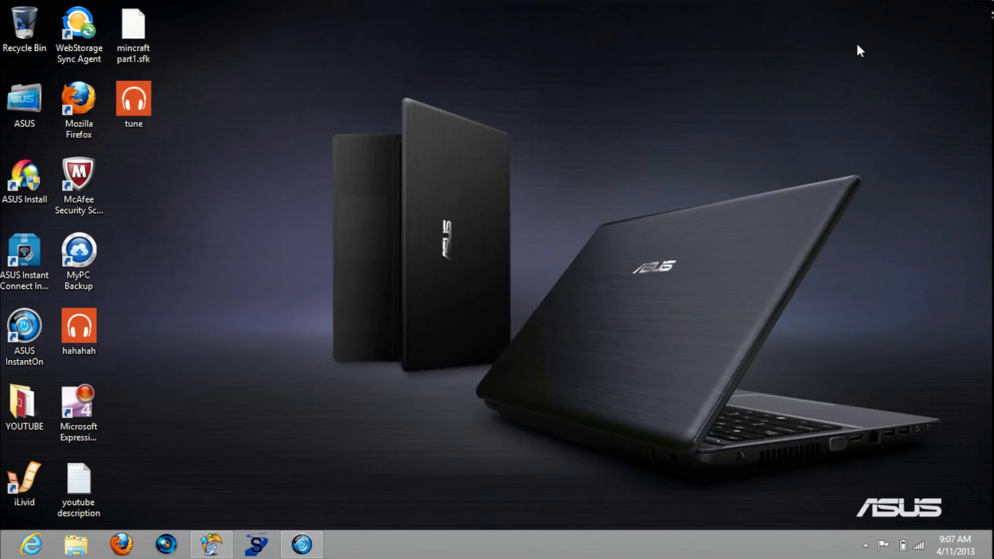
left_click(134, 102)
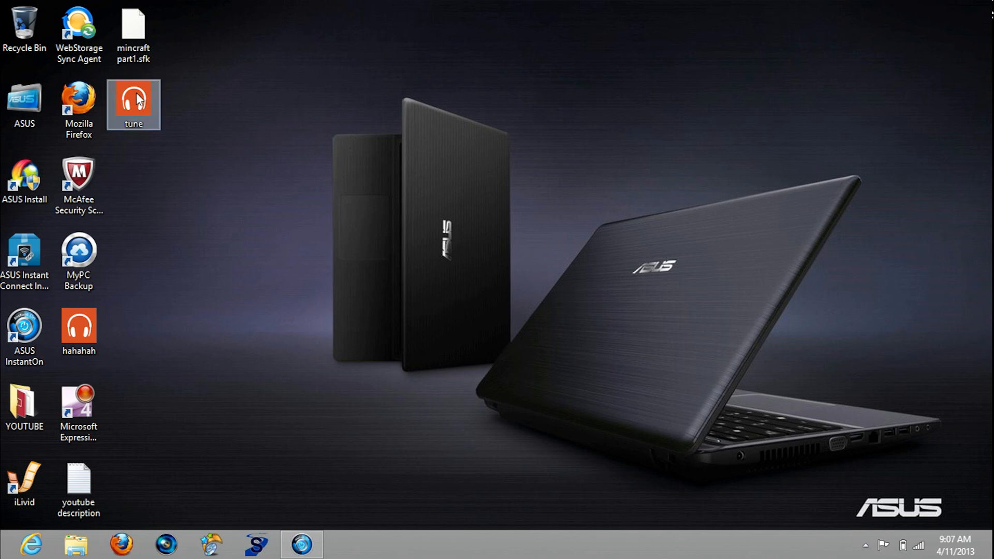
left_click_drag(133, 105, 468, 260)
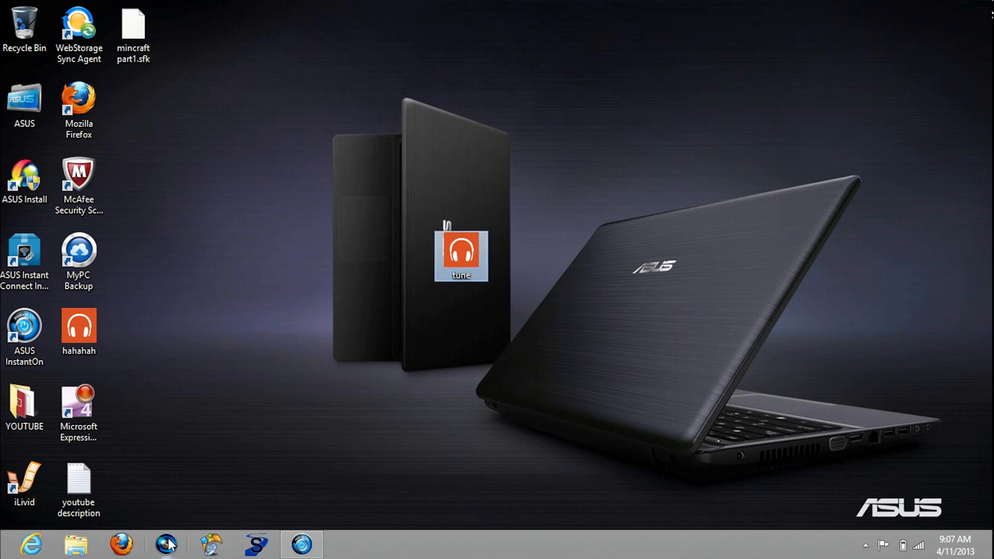
mouse_move(166, 289)
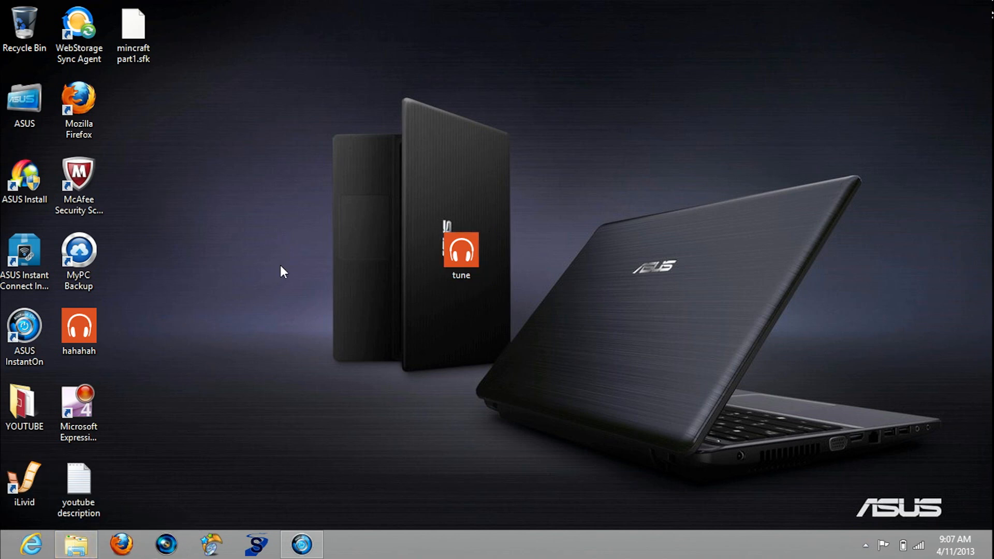
left_click(74, 545)
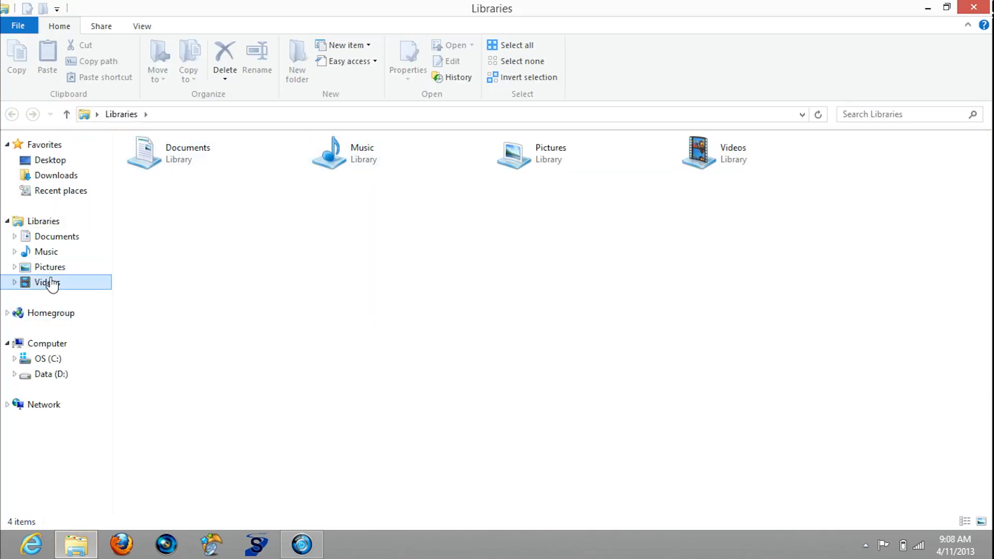
Step: Review the captured game clips in the Videos library, then close the window
double_click(47, 282)
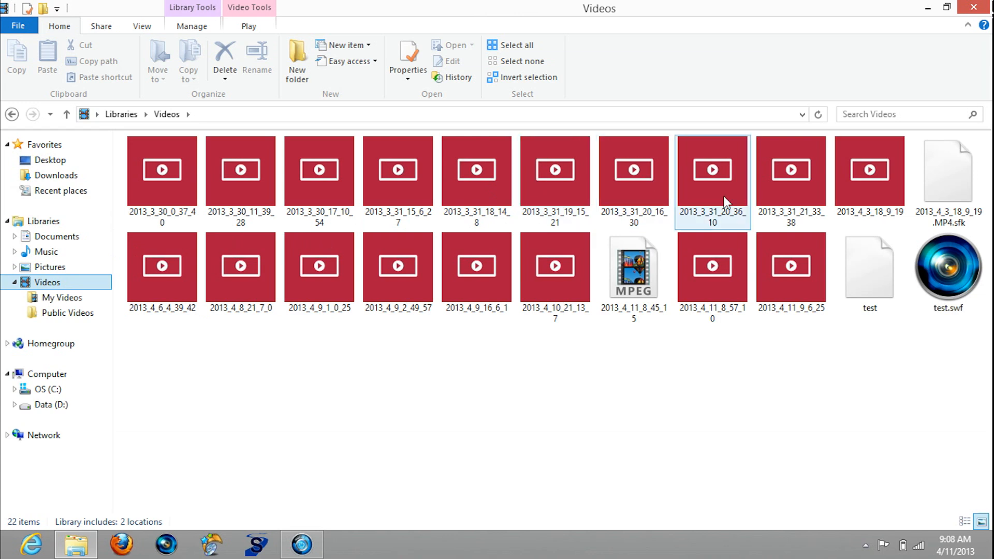
left_click(711, 265)
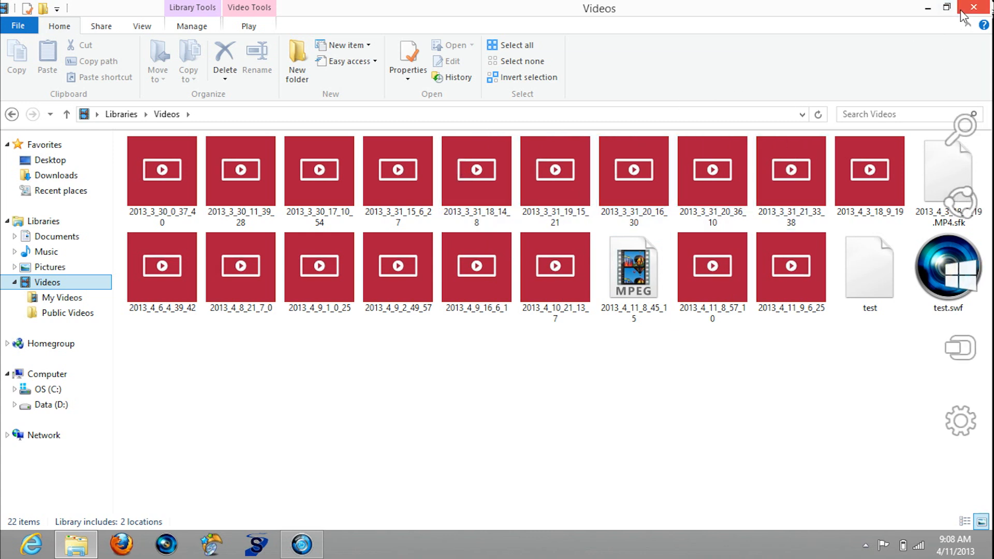
mouse_move(974, 10)
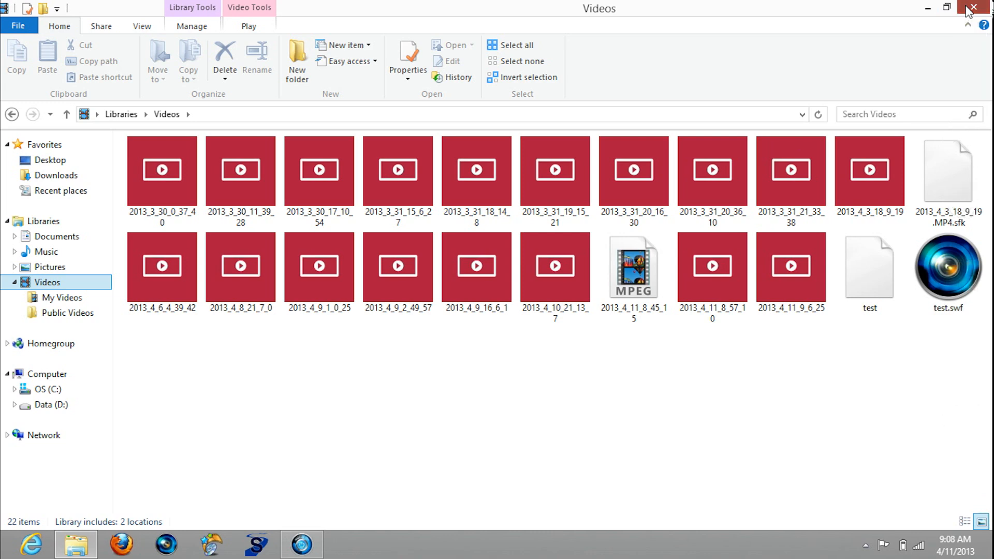
left_click(981, 8)
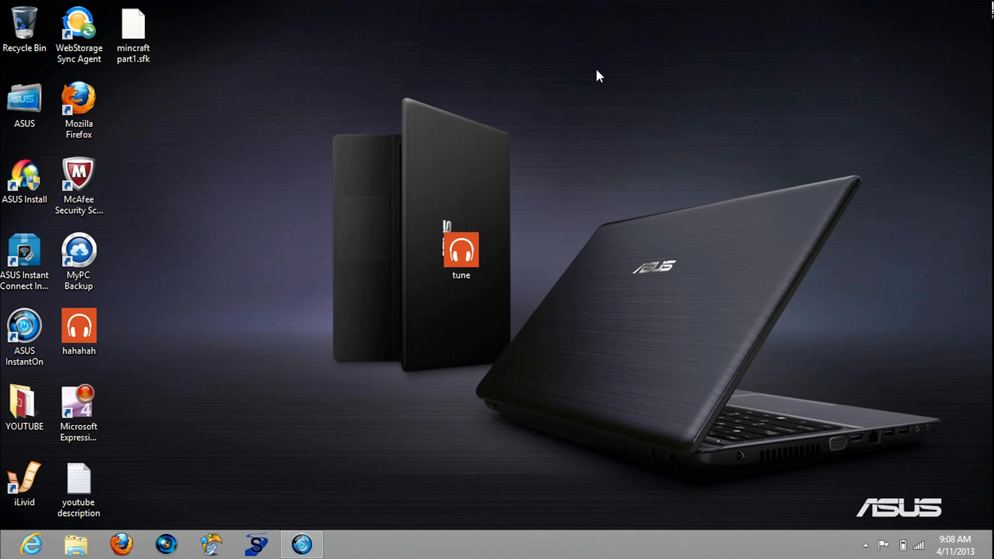